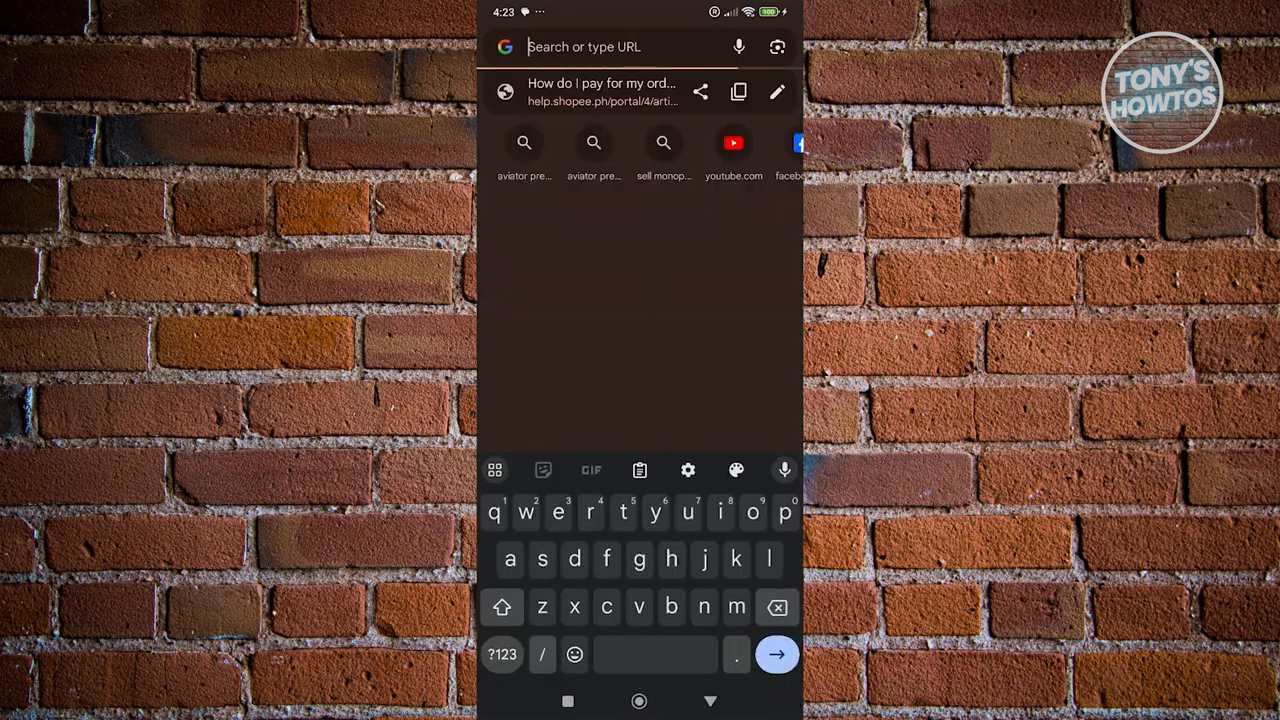
Search Google in Chrome for 'speed test' to bring up the internet speed test.
{"action": "type", "text": "speed test"}
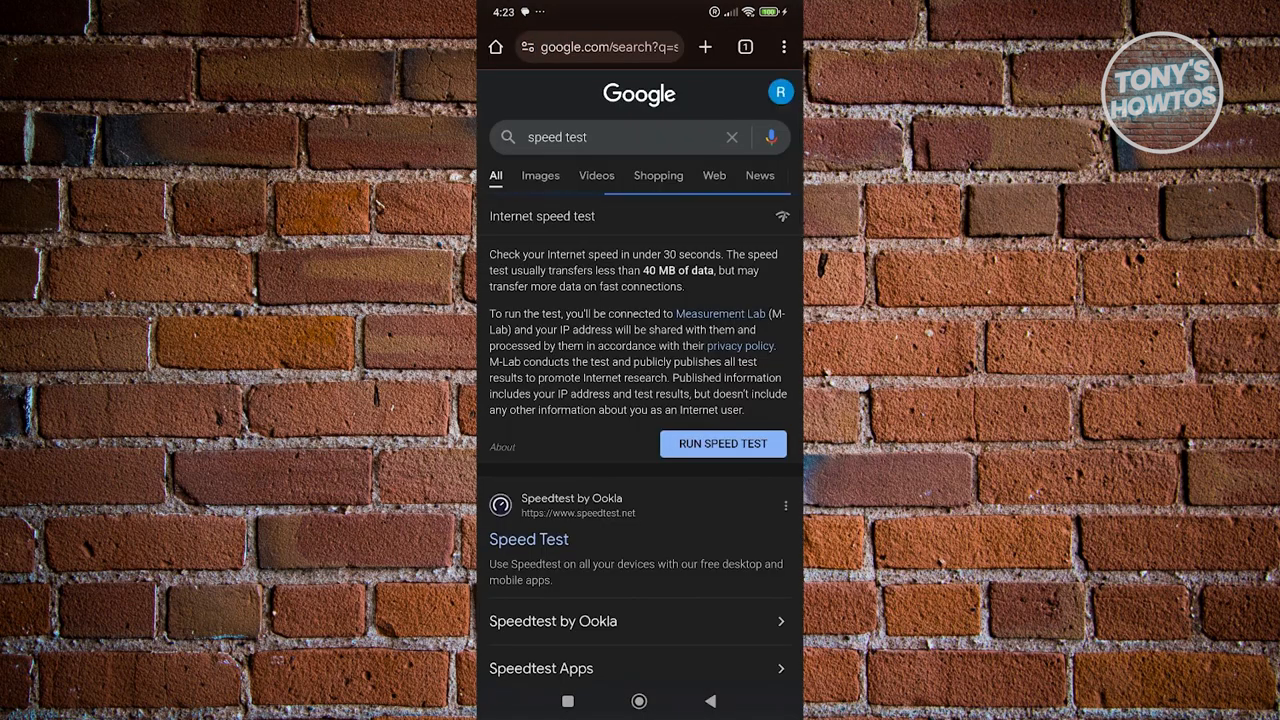
Run Google's internet speed test, measuring 77.1 Mbps download, then return to the home screen.
{"action": "left_click", "coordinate": [723, 444]}
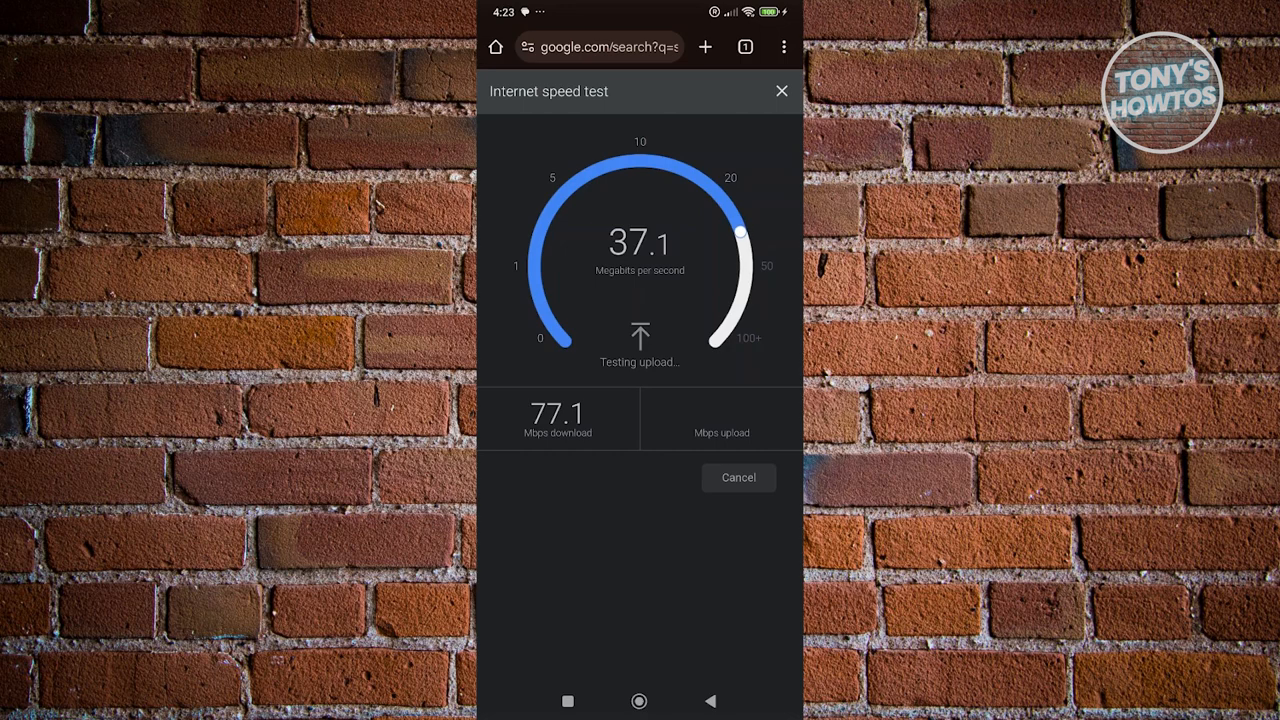
{"action": "left_click", "coordinate": [639, 700]}
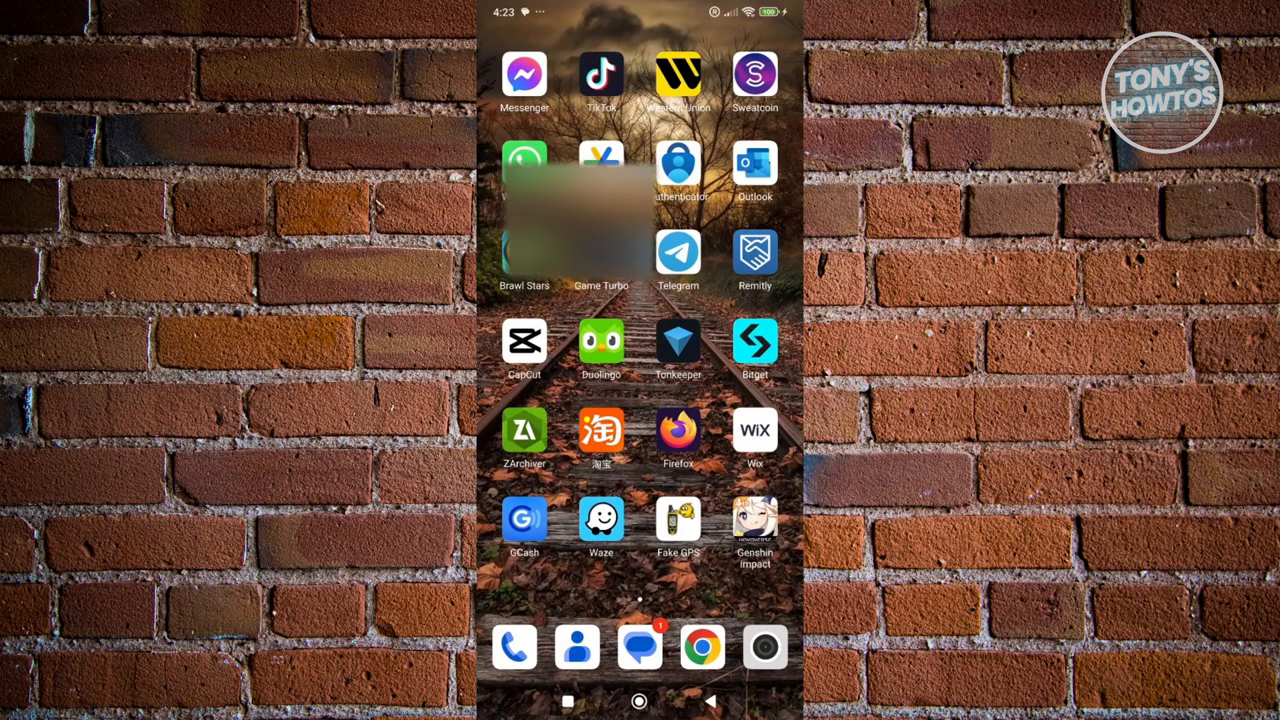
Long-press the Messenger home-screen icon to reveal its app info and uninstall options.
{"action": "left_click", "coordinate": [524, 170]}
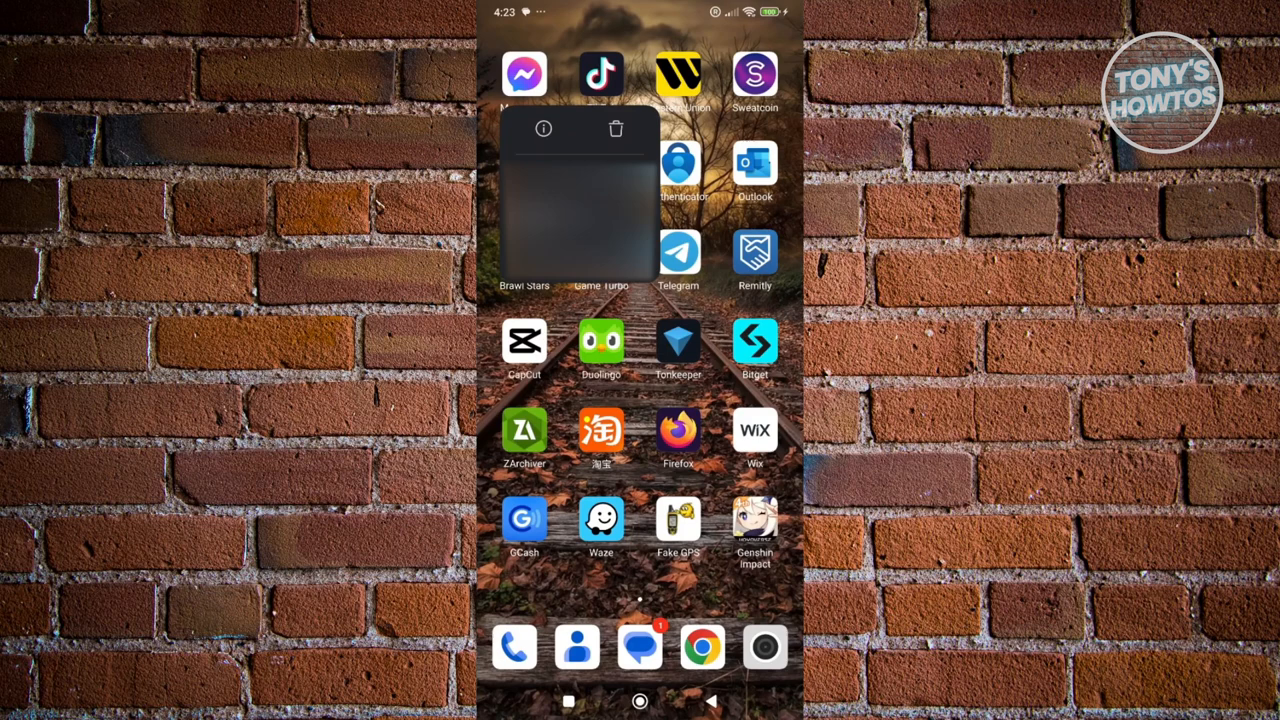
Enable Messenger's pause-if-unused option, clear its cache, and search the Play Store for 'messenger'.
{"action": "left_click", "coordinate": [570, 129]}
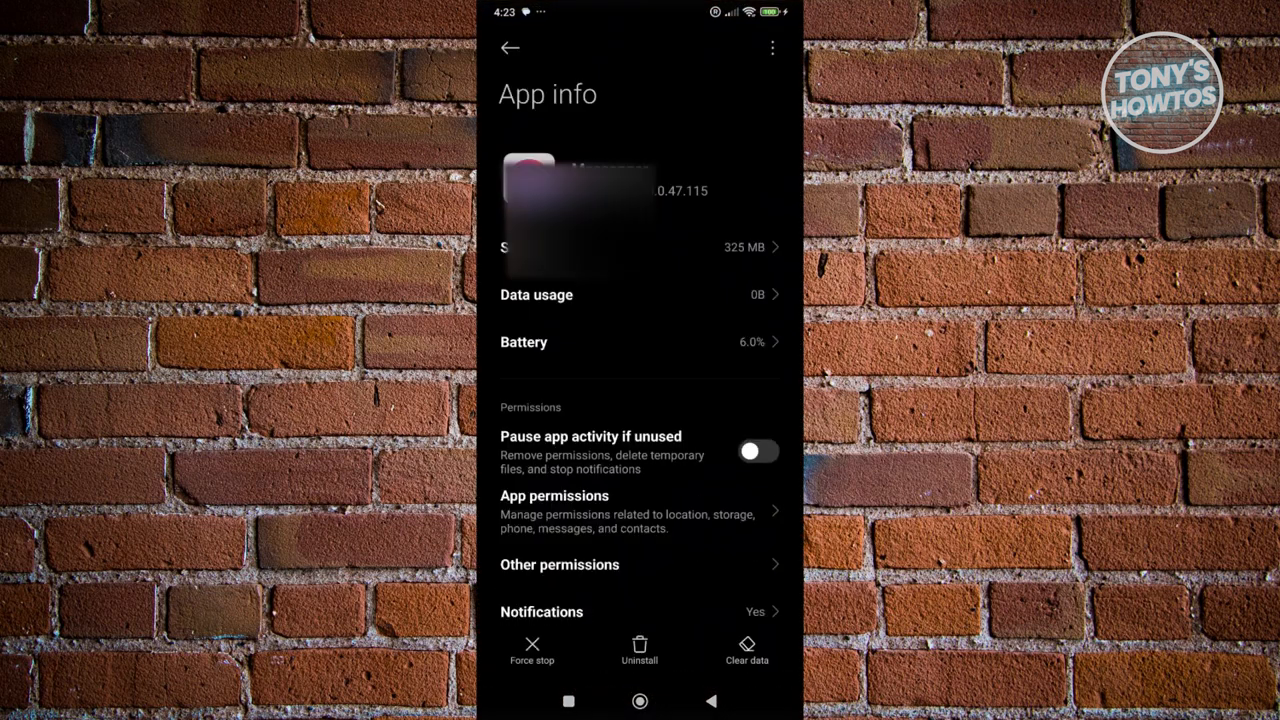
{"action": "left_click", "coordinate": [758, 451]}
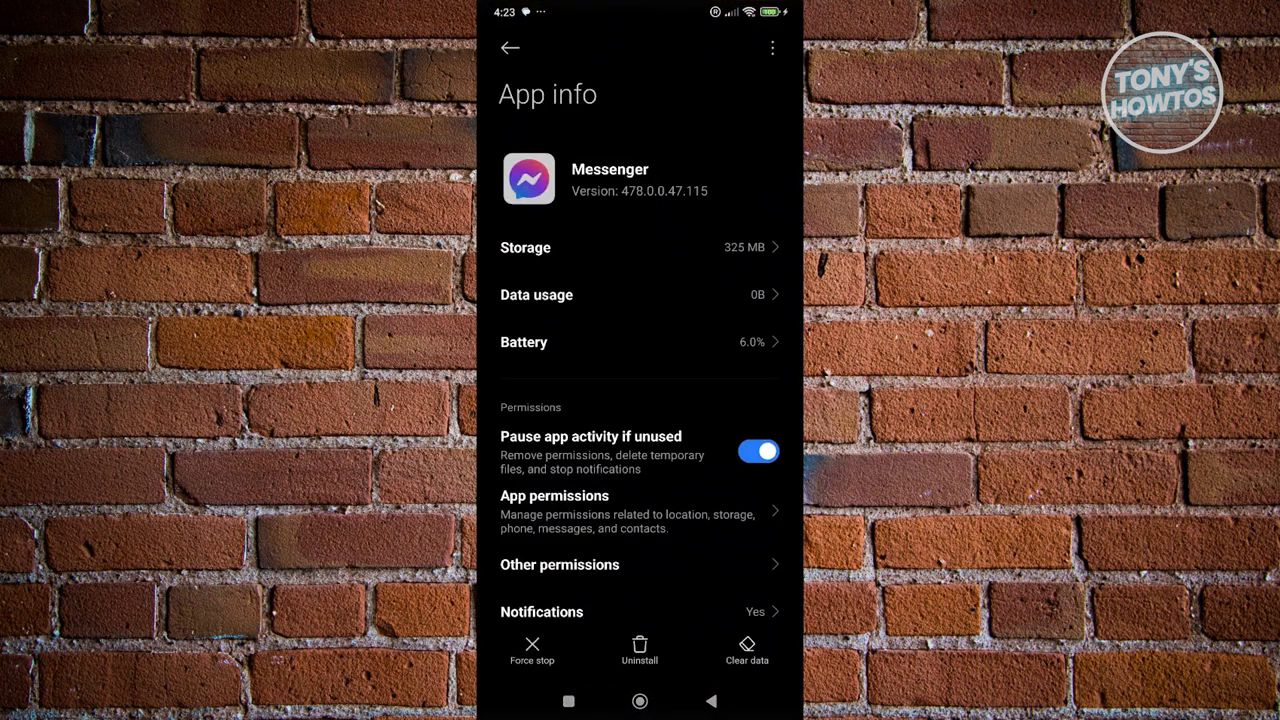
{"action": "left_click", "coordinate": [746, 645]}
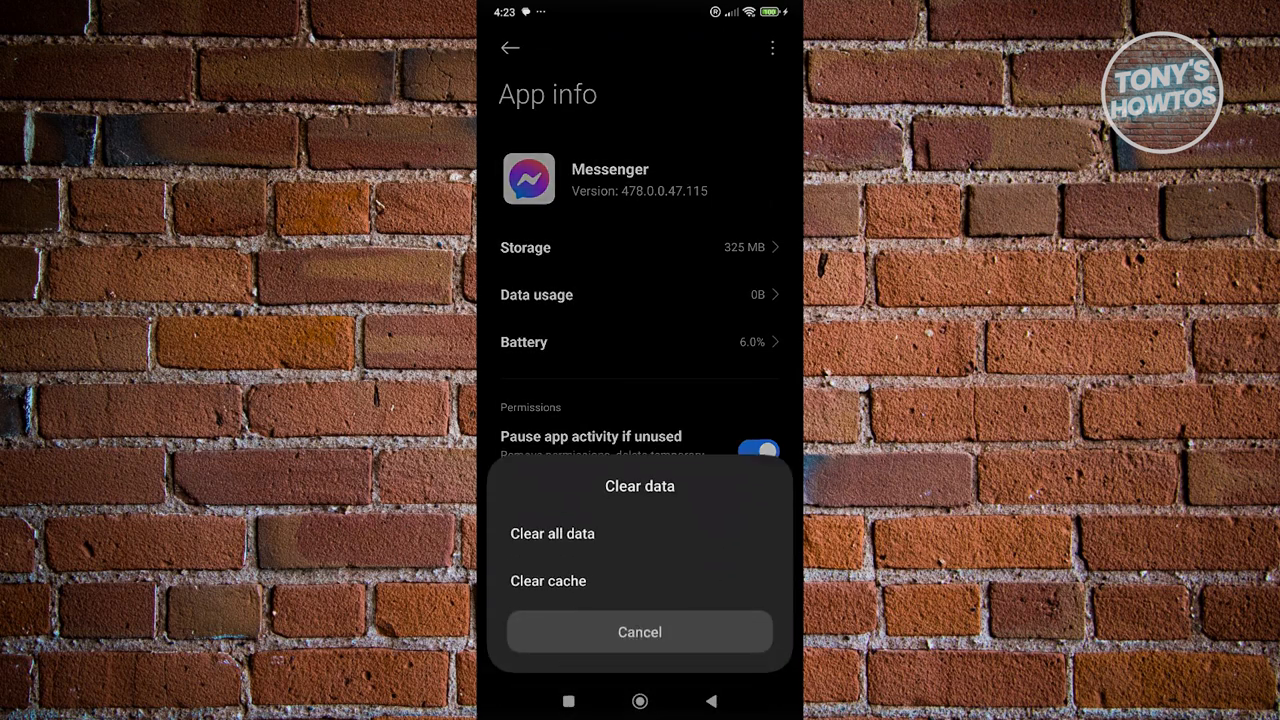
{"action": "left_click", "coordinate": [548, 581]}
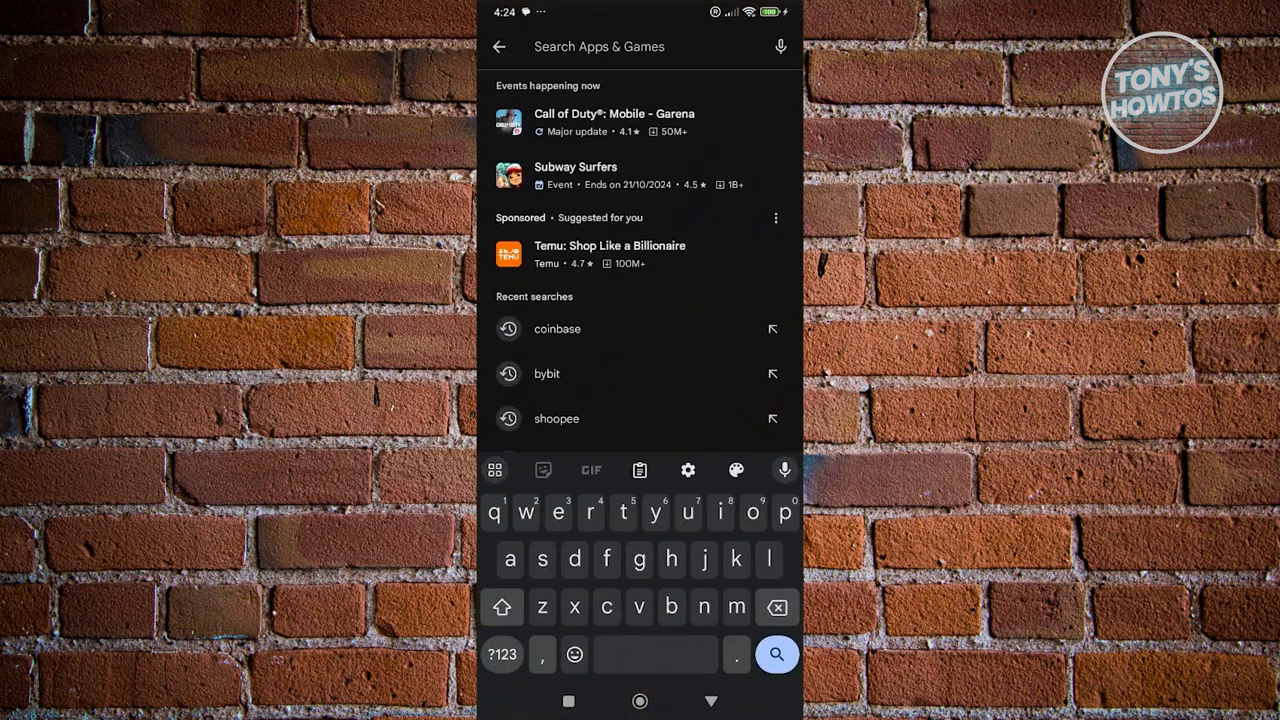
{"action": "type", "text": "messenger"}
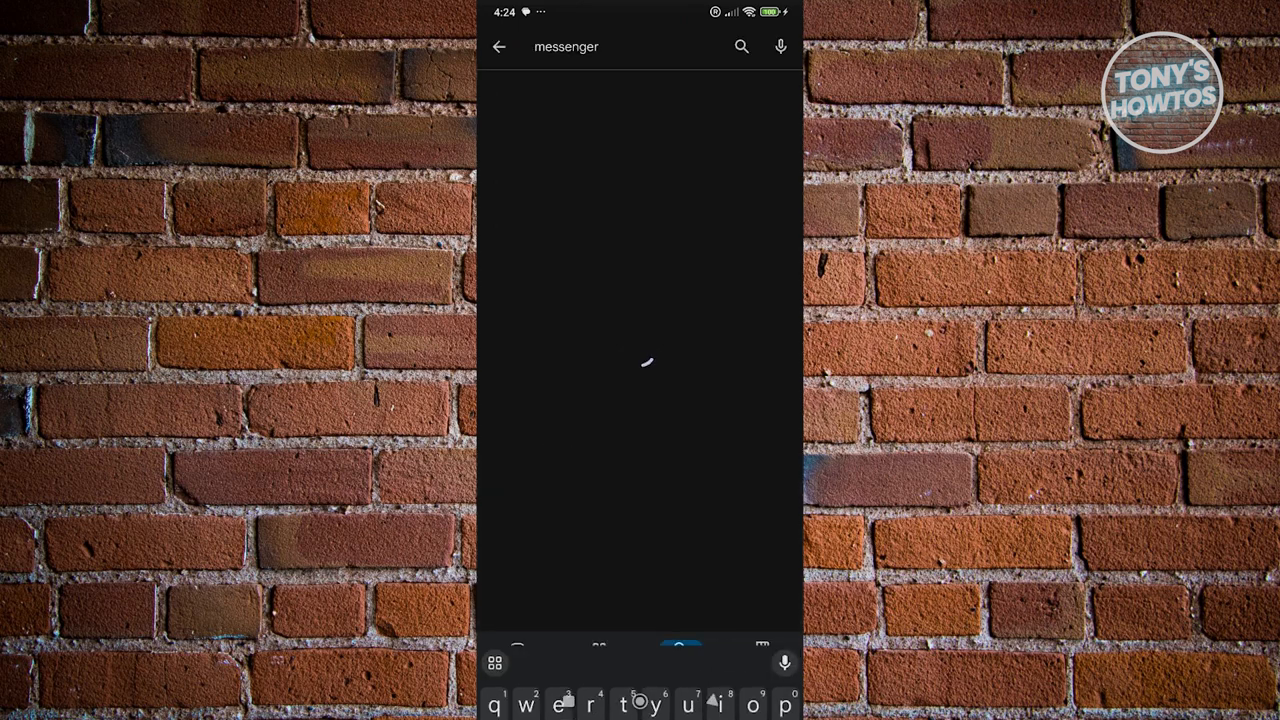